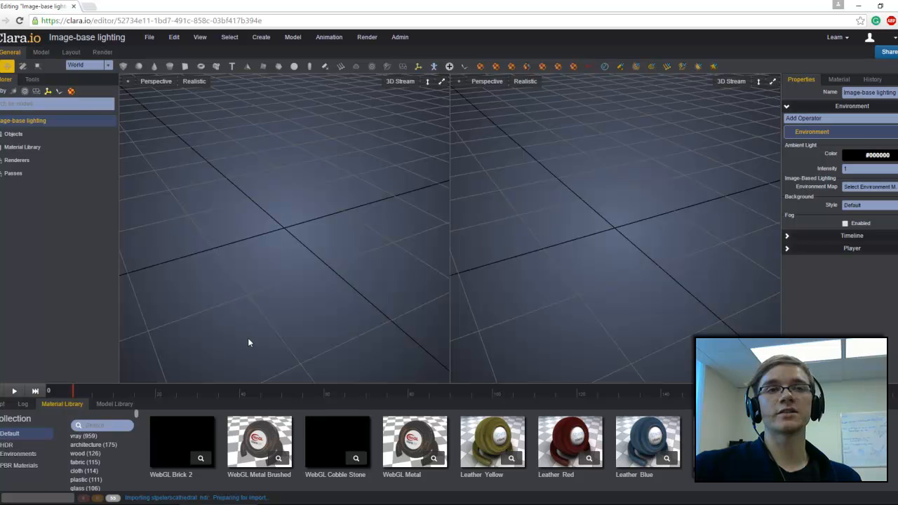
mouse_move(73, 156)
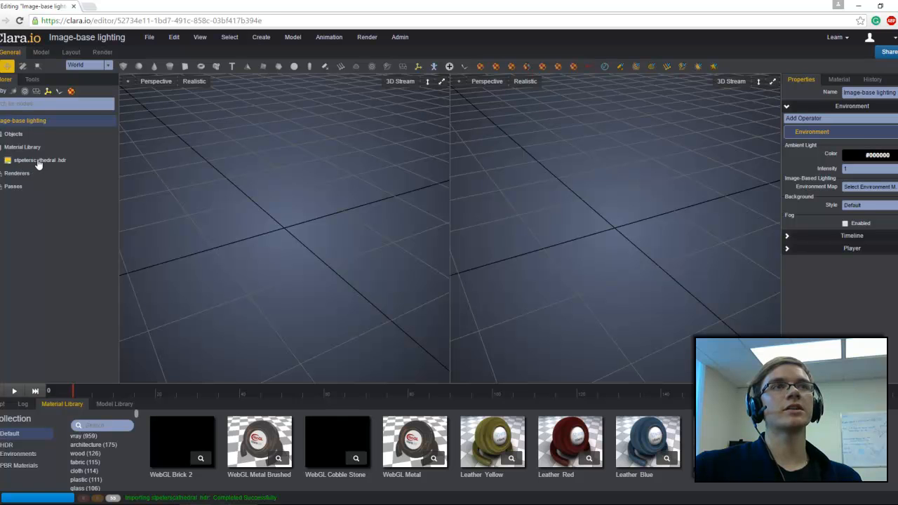
- Give stpeterscathedral.hdr a UV Map operator with Type Environment and adjusted environment mapping
left_click(40, 160)
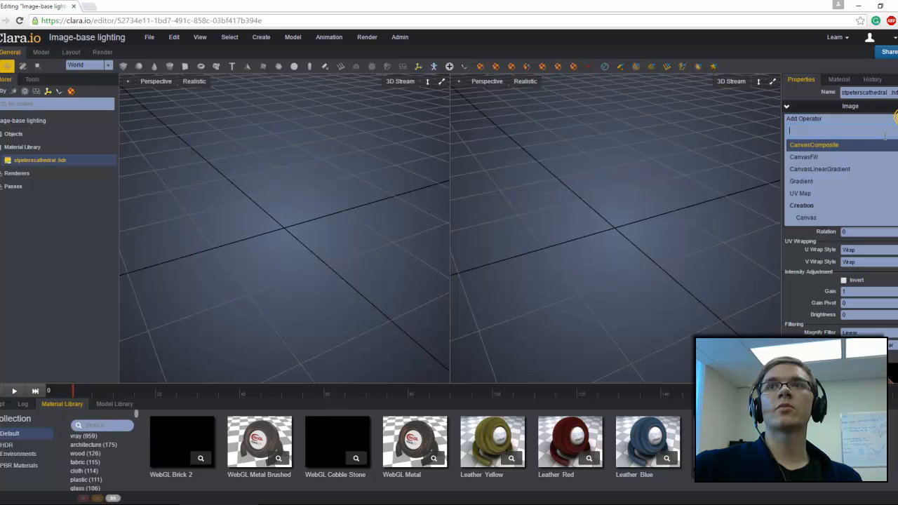
left_click(800, 193)
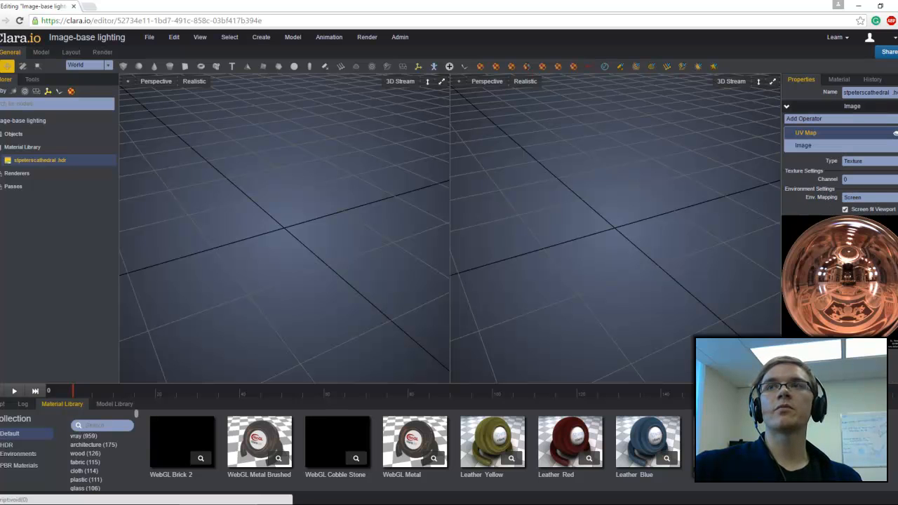
left_click(869, 160)
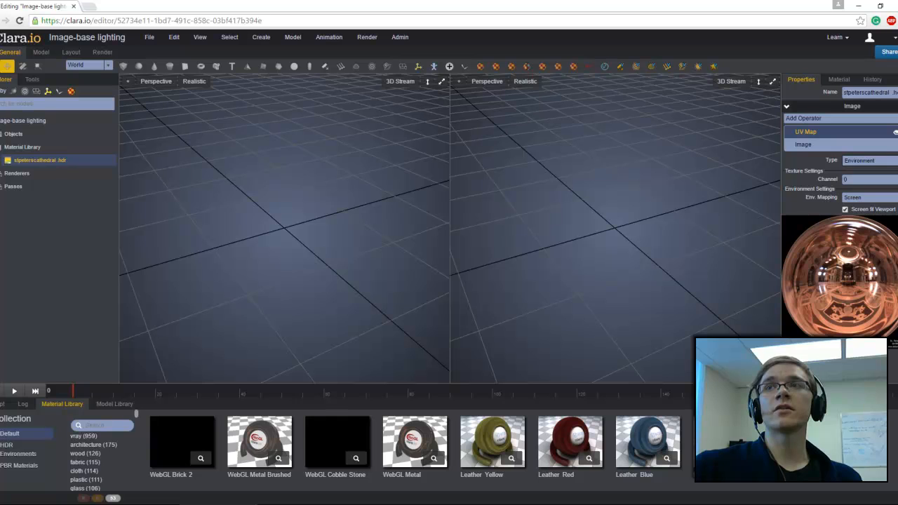
left_click(868, 196)
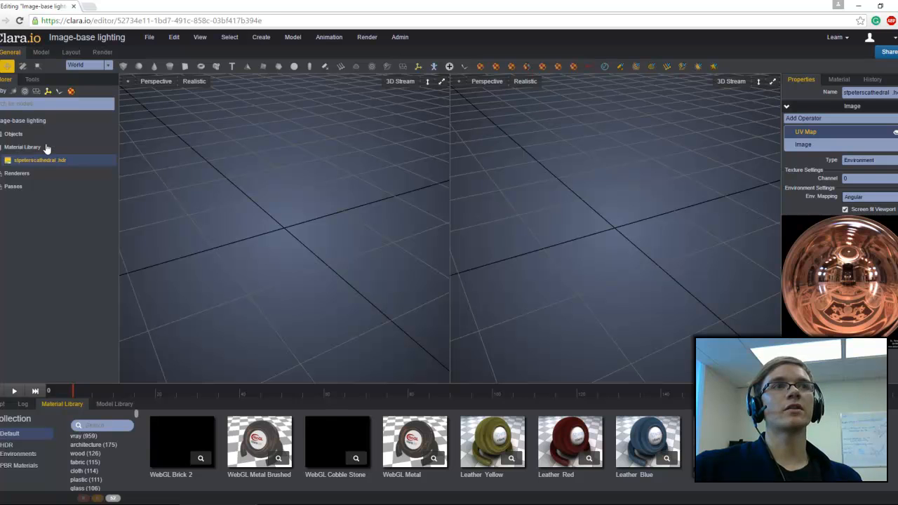
- Add an EnvironmentMap material with stpeterscathedral.hdr as its V-Ray global illumination image
right_click(22, 148)
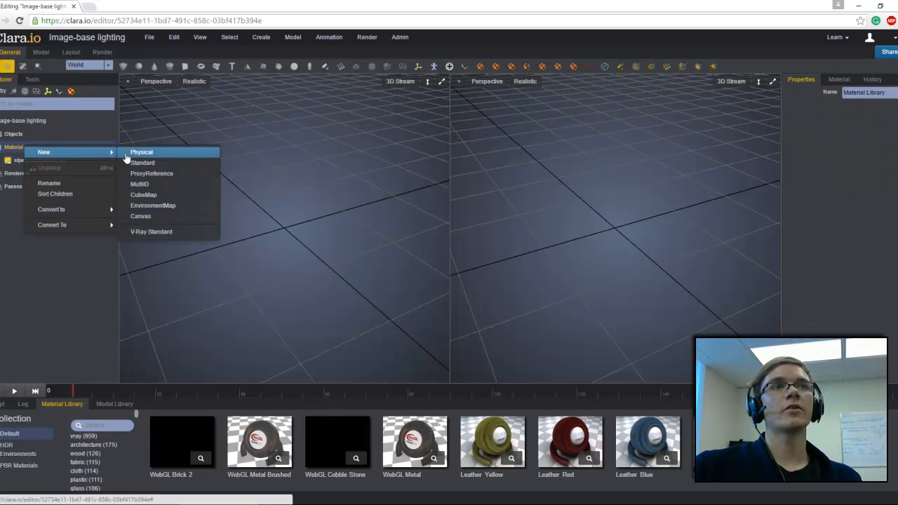
left_click(151, 205)
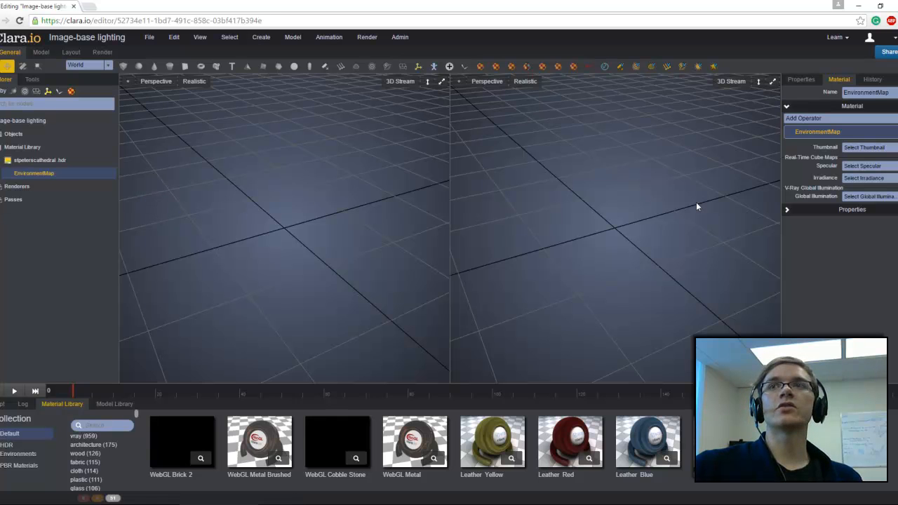
mouse_move(785, 192)
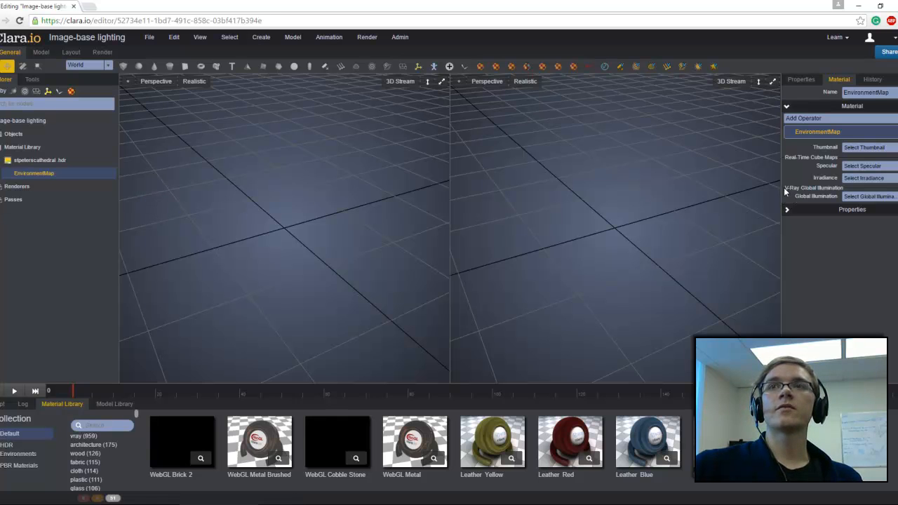
left_click(870, 196)
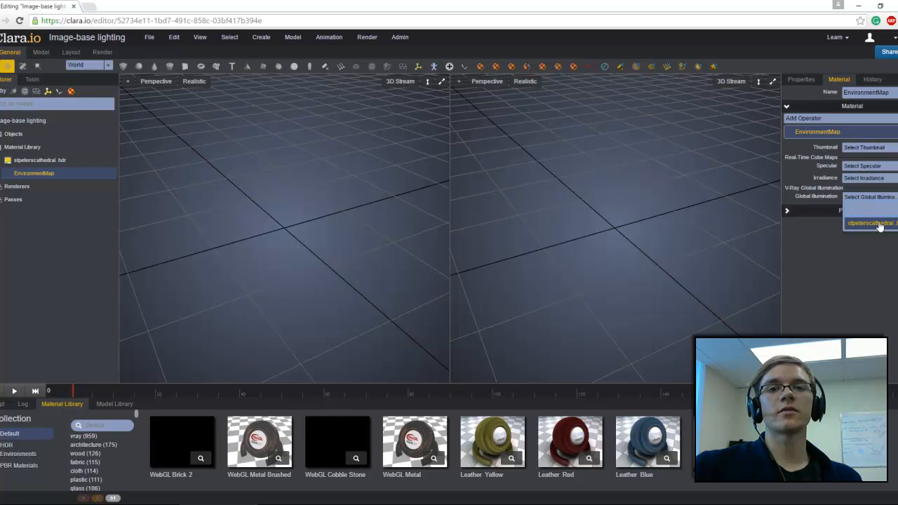
left_click(870, 223)
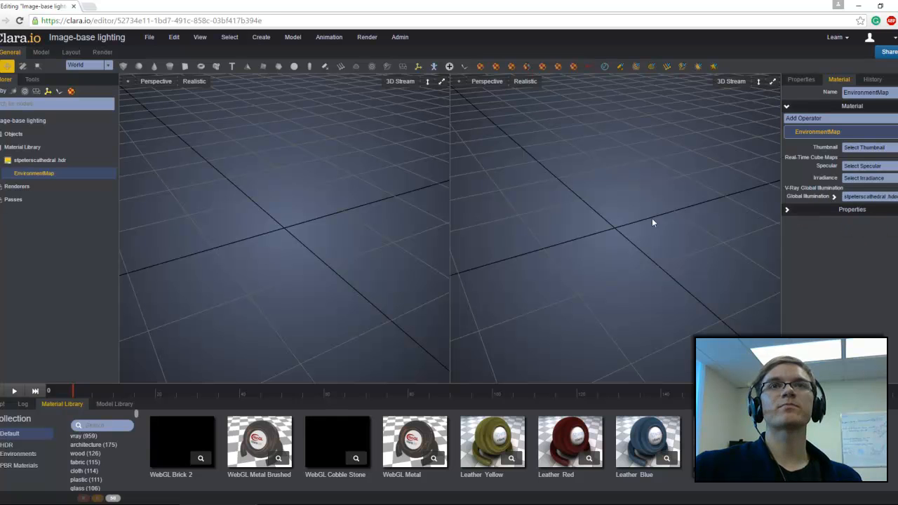
mouse_move(156, 73)
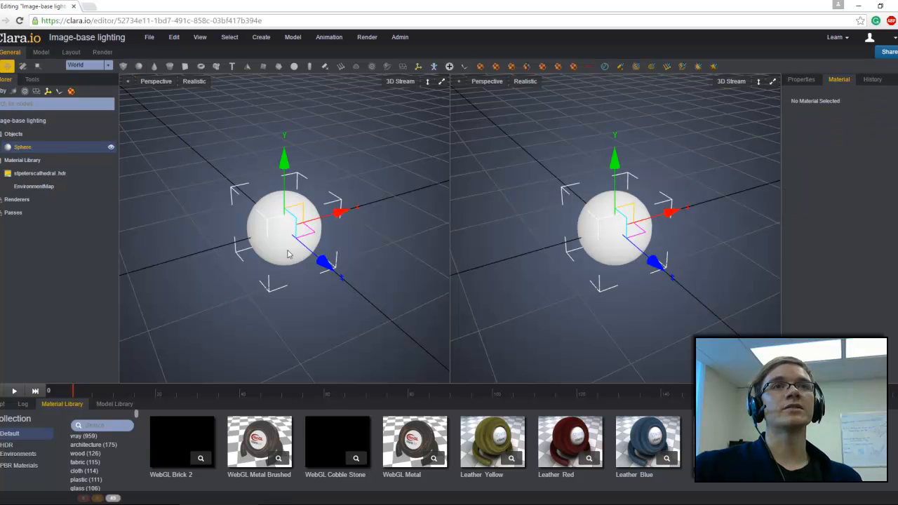
- Start a V-Ray live render of the white sphere with light and camera presets
left_click(731, 80)
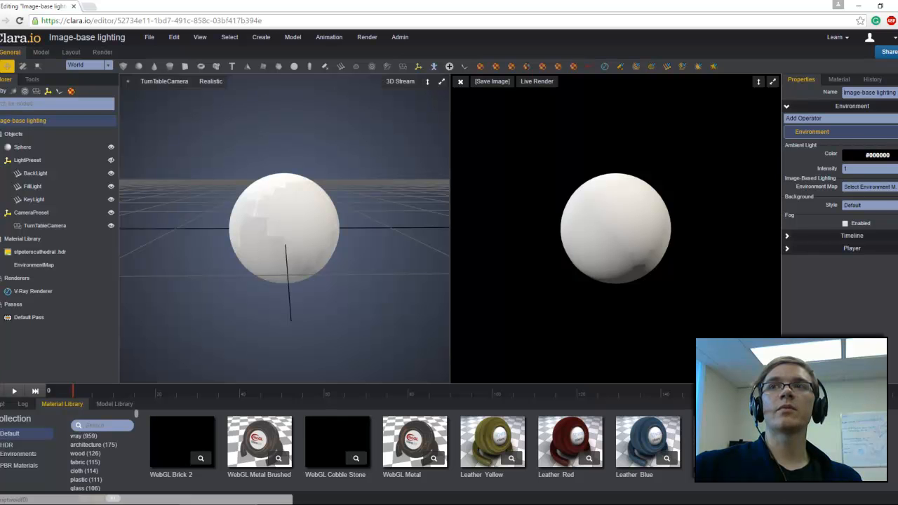
- Set the scene's Image-Based Lighting map and Background Style both to EnvironmentMap
left_click(868, 187)
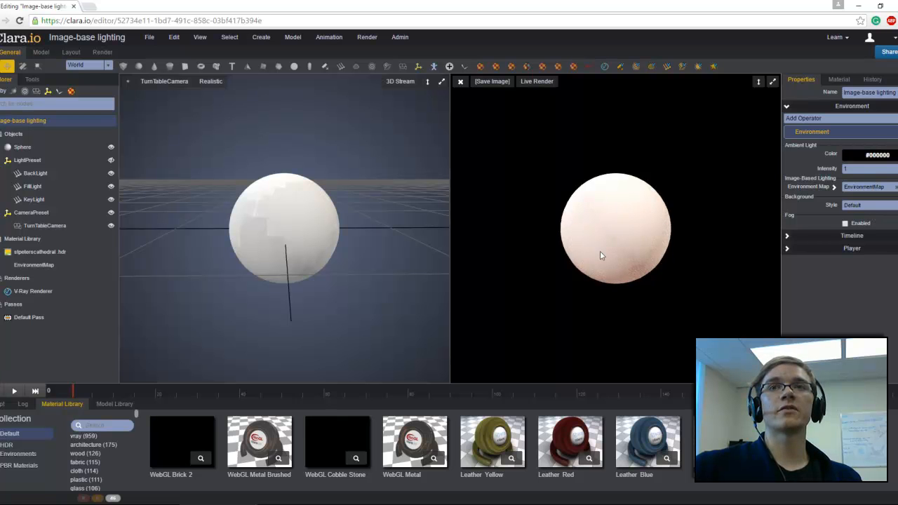
mouse_move(637, 232)
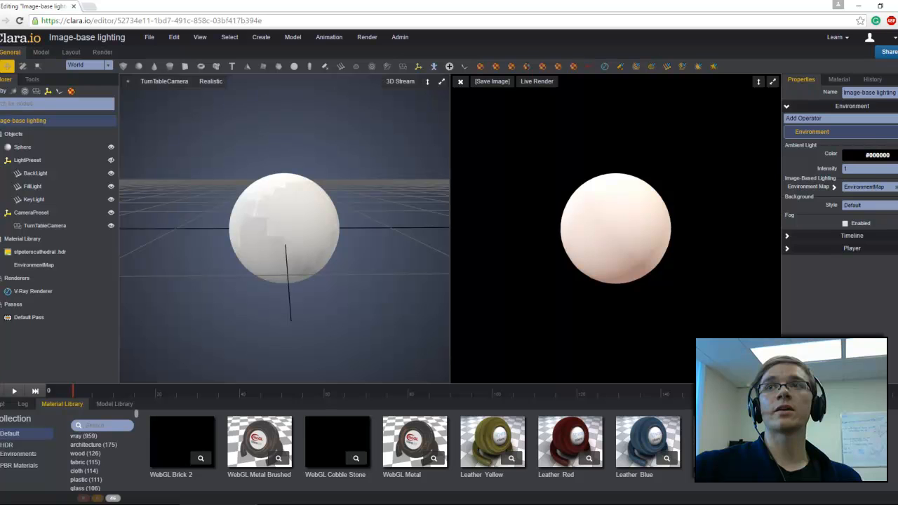
left_click(868, 205)
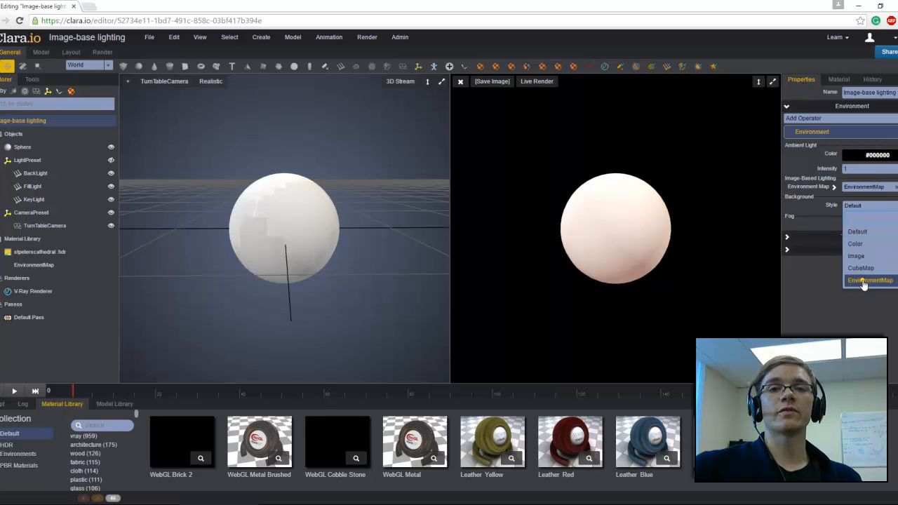
left_click(870, 281)
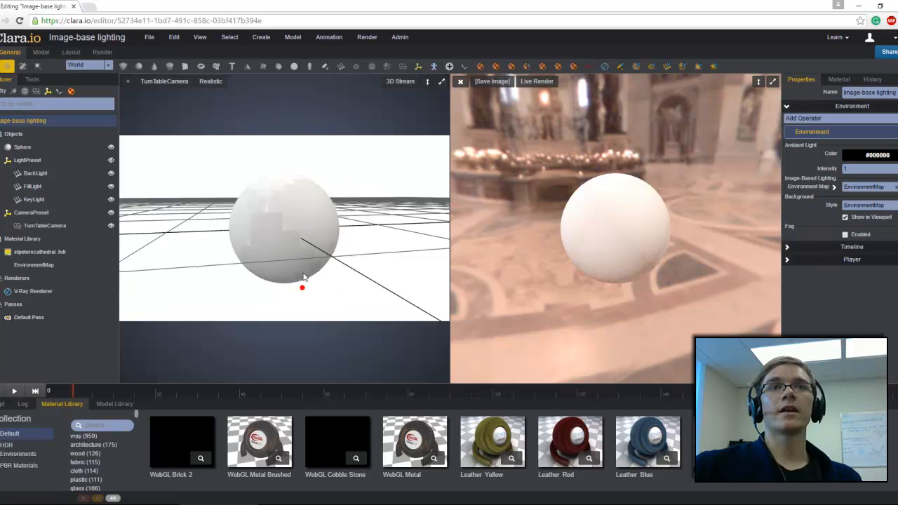
- Apply Ceramic Red to the sphere, then search 'gold shiny' and apply Gold Shiny instead
left_click_drag(301, 278, 595, 247)
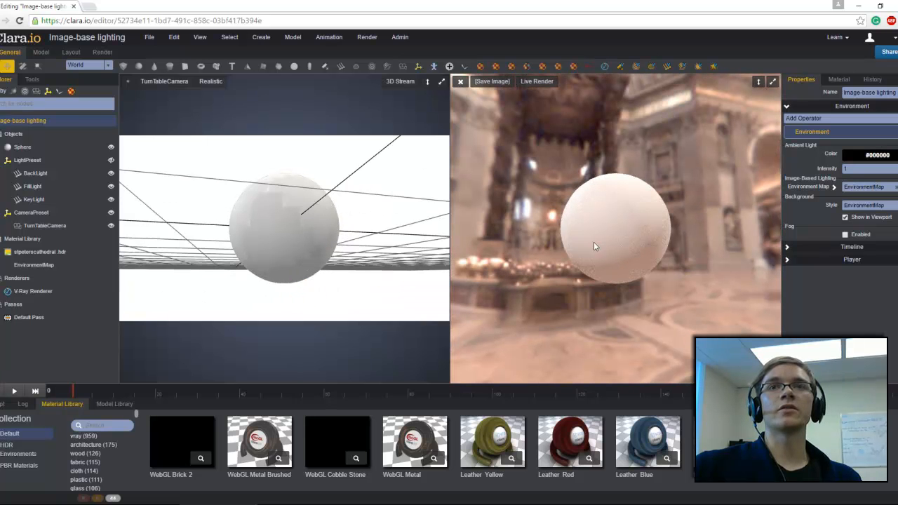
mouse_move(598, 239)
type("ceram")
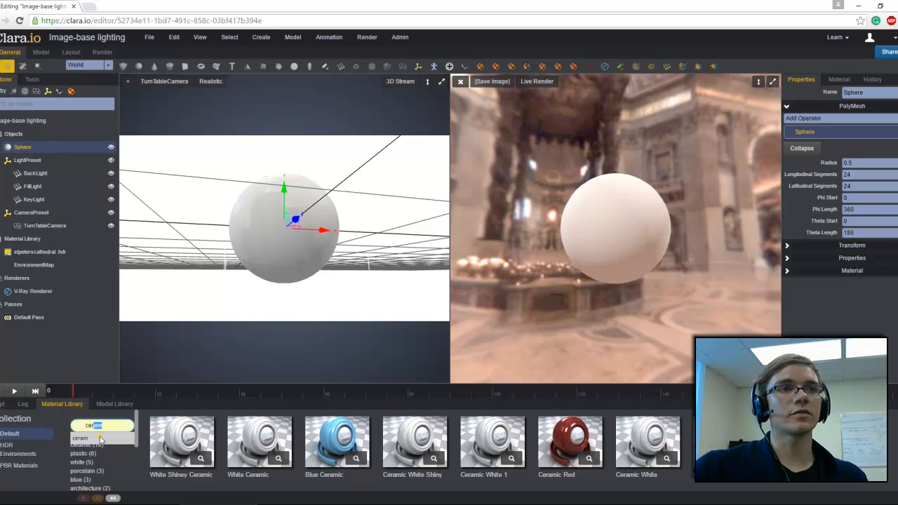
left_click(570, 437)
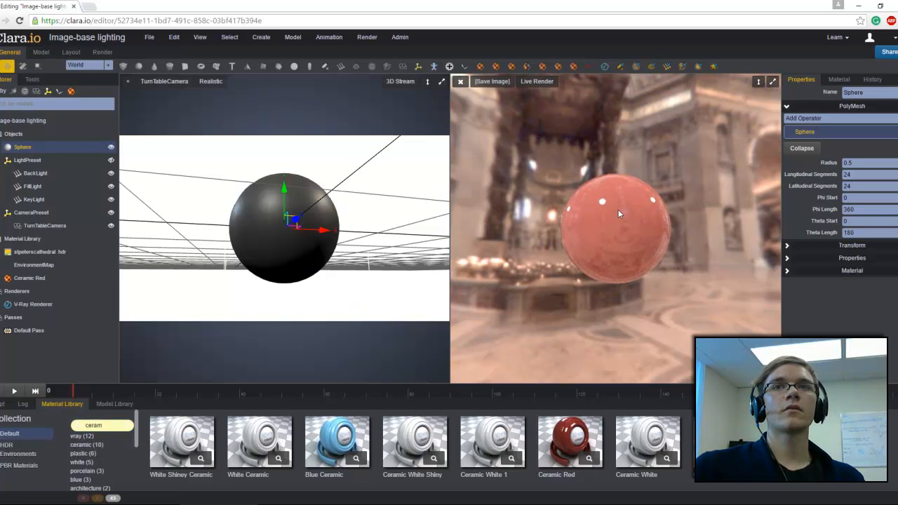
mouse_move(615, 247)
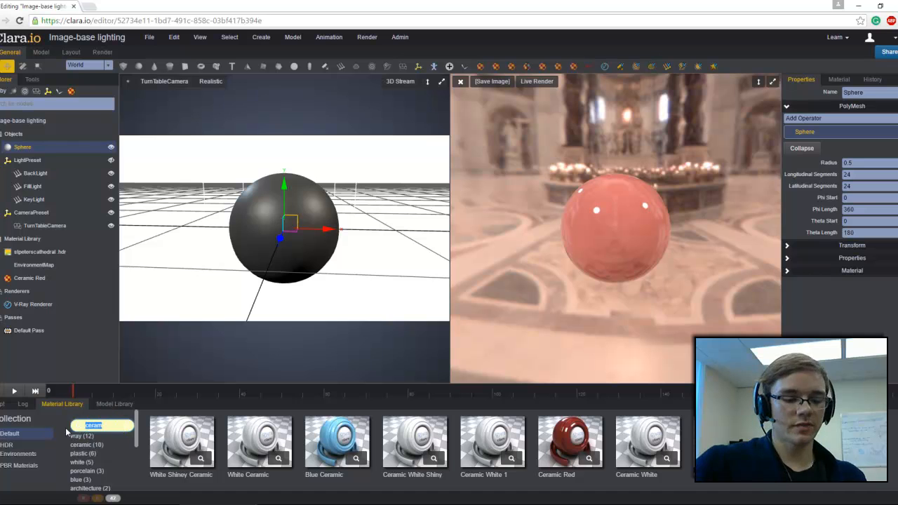
type("gold shiny")
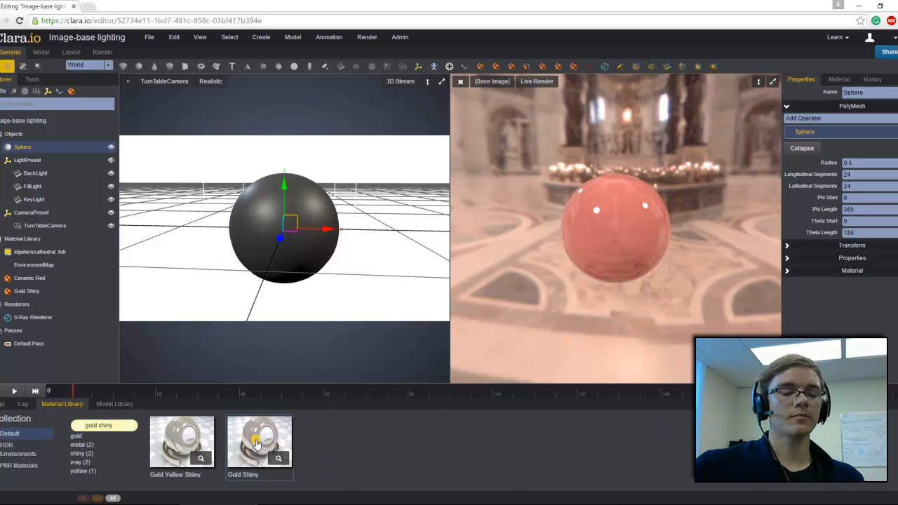
left_click(258, 440)
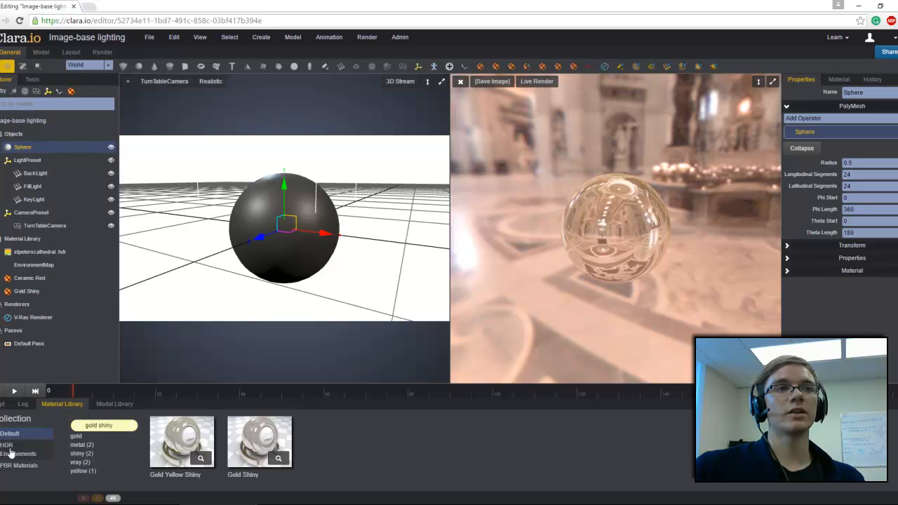
- Show the HDR Environments collection to pick the Desert Road environment
left_click(20, 455)
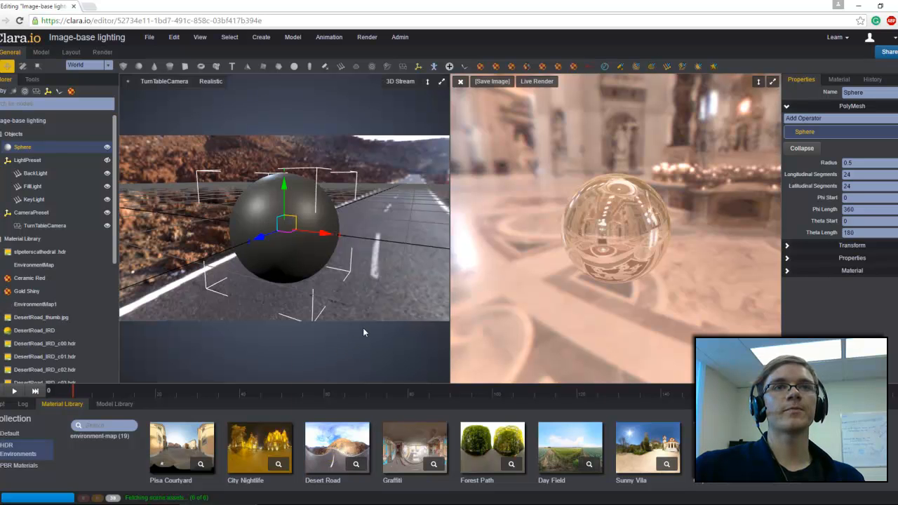
mouse_move(348, 306)
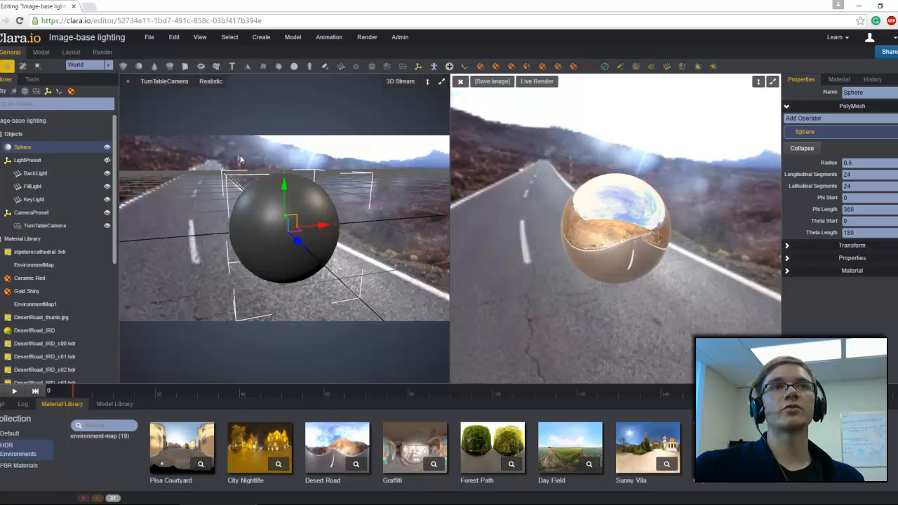
mouse_move(294, 307)
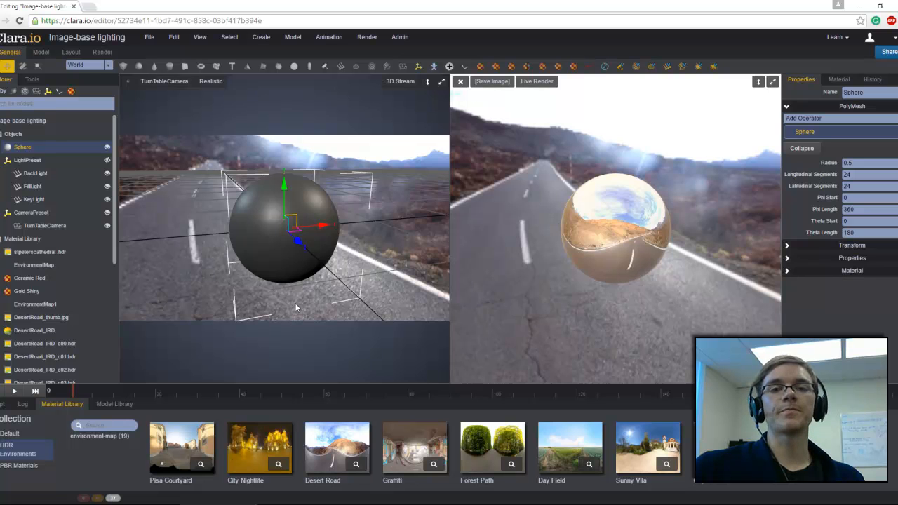